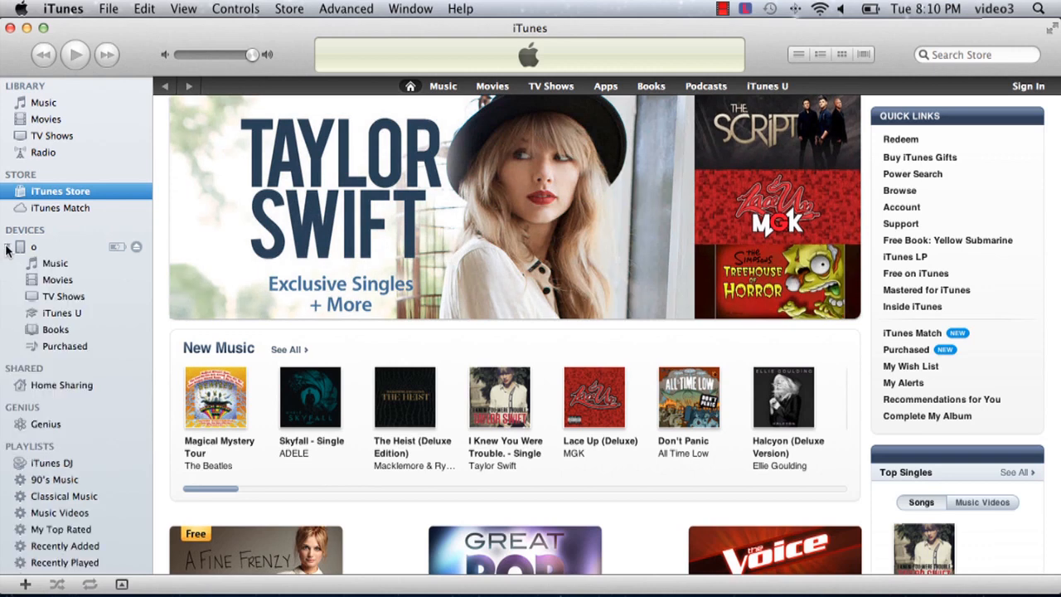
# - Select the iPad under Devices and start a restore from its Summary tab
pyautogui.click(33, 247)
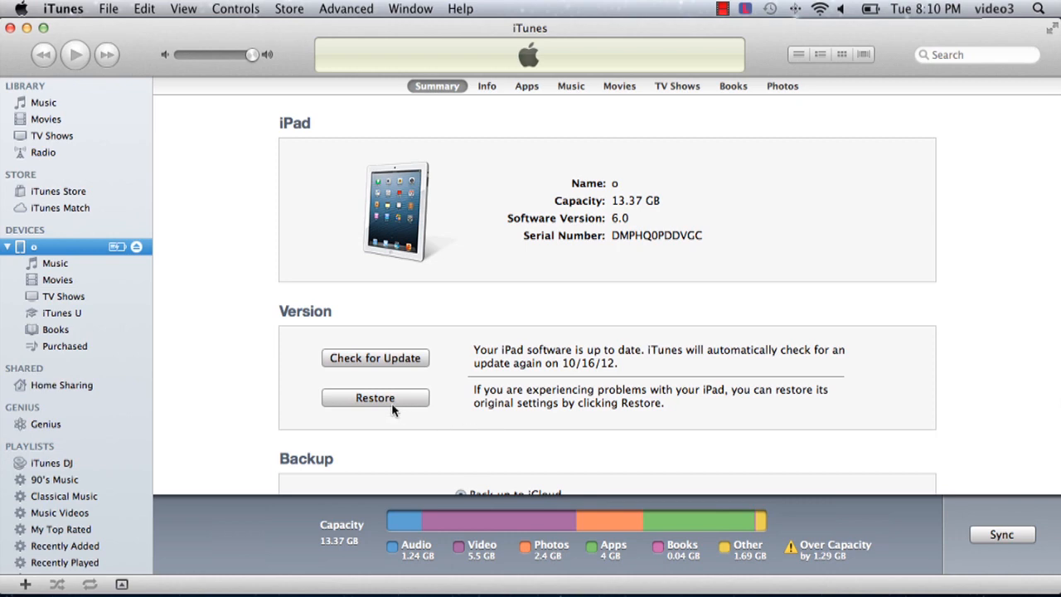
pyautogui.moveTo(484, 390)
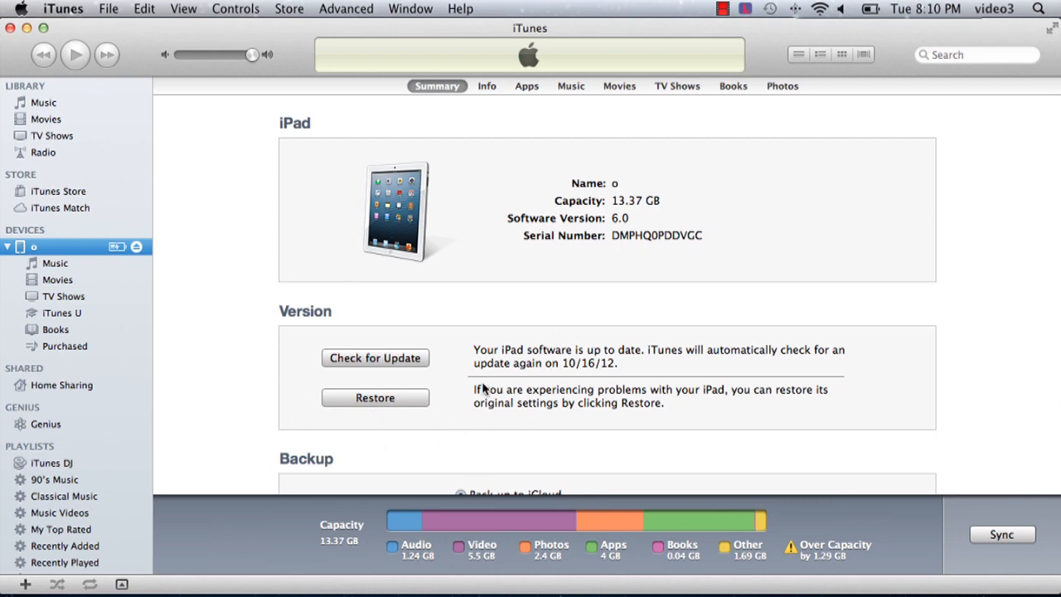
pyautogui.moveTo(398, 404)
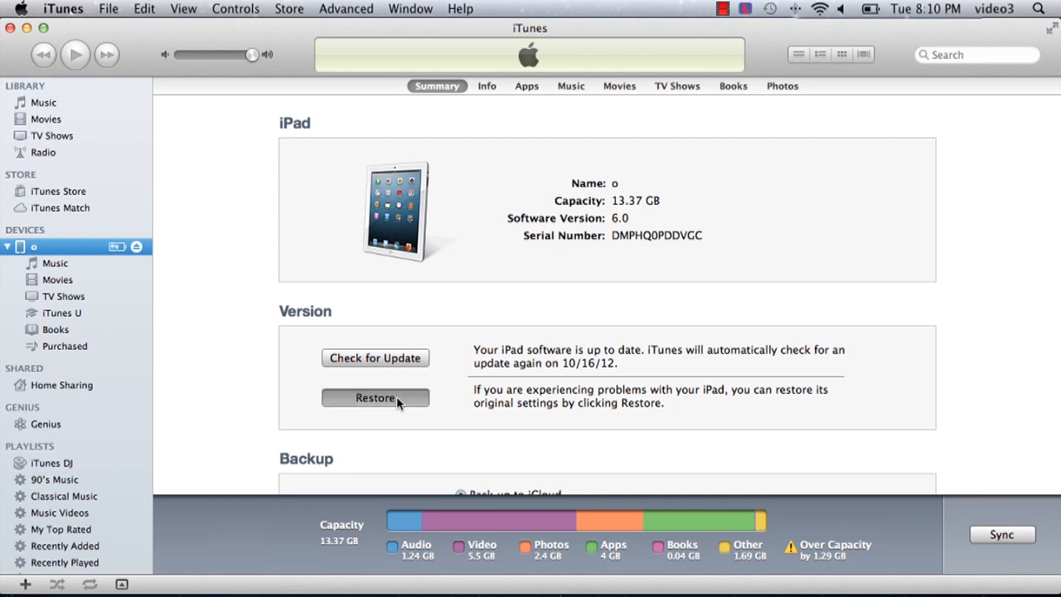
pyautogui.click(375, 396)
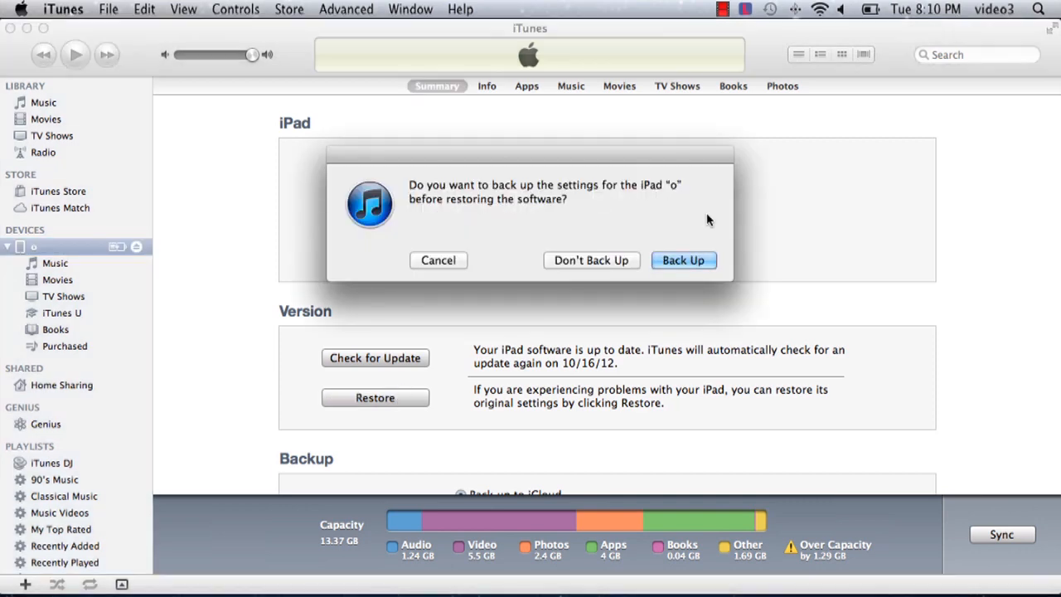
pyautogui.moveTo(591, 263)
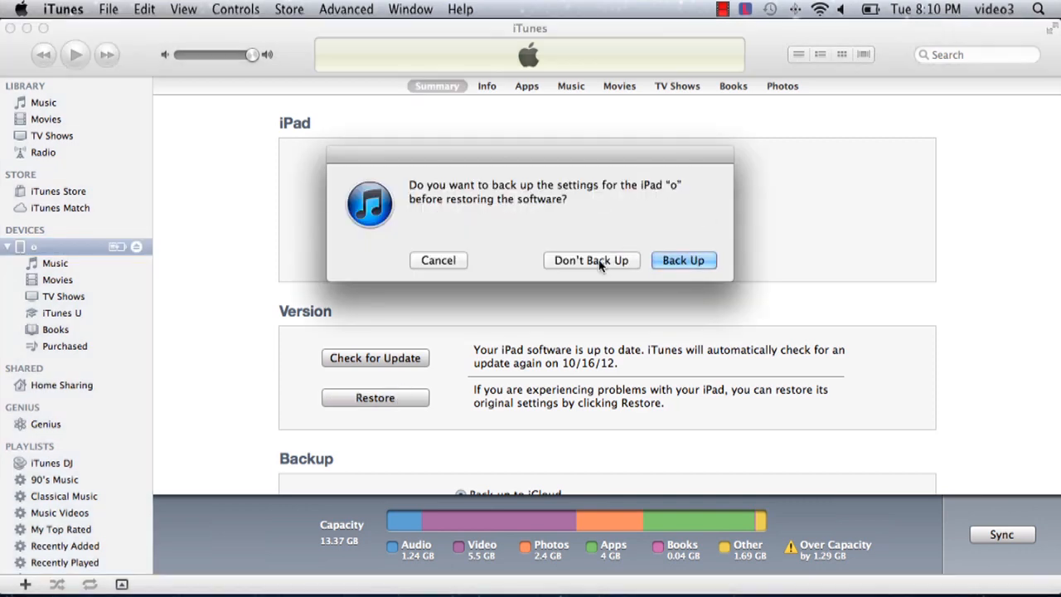